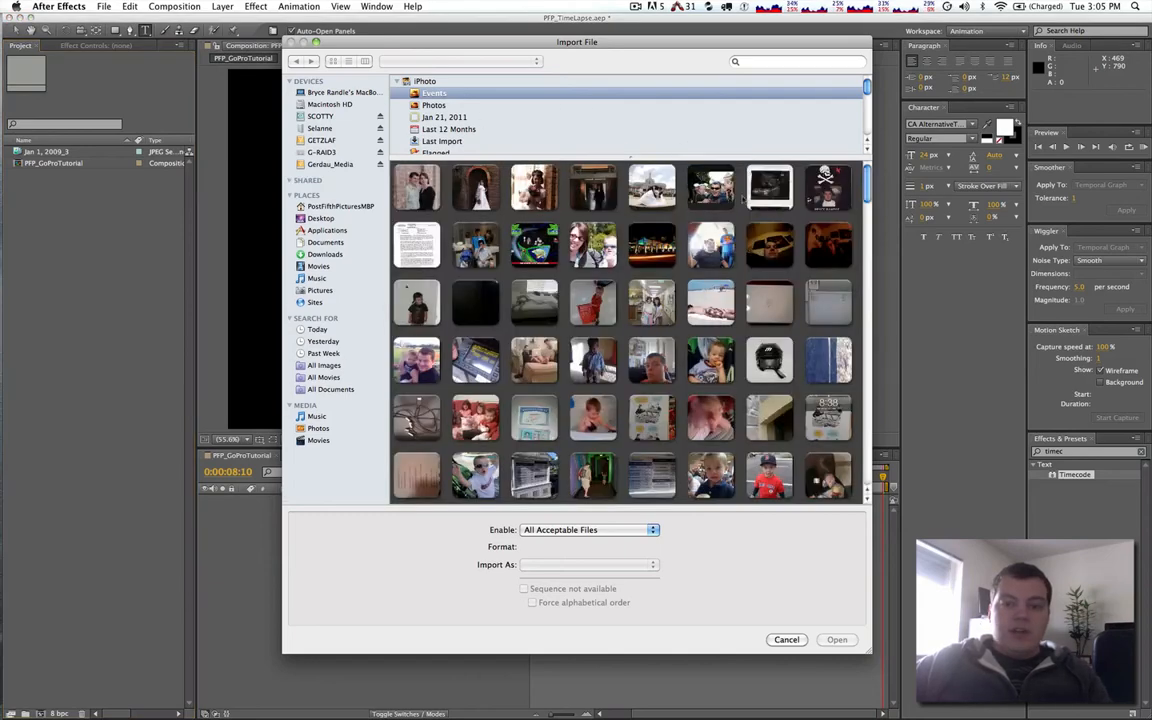
- Import the GoPro photos from the GOPR folder as a JPEG sequence
scroll("down", 3)
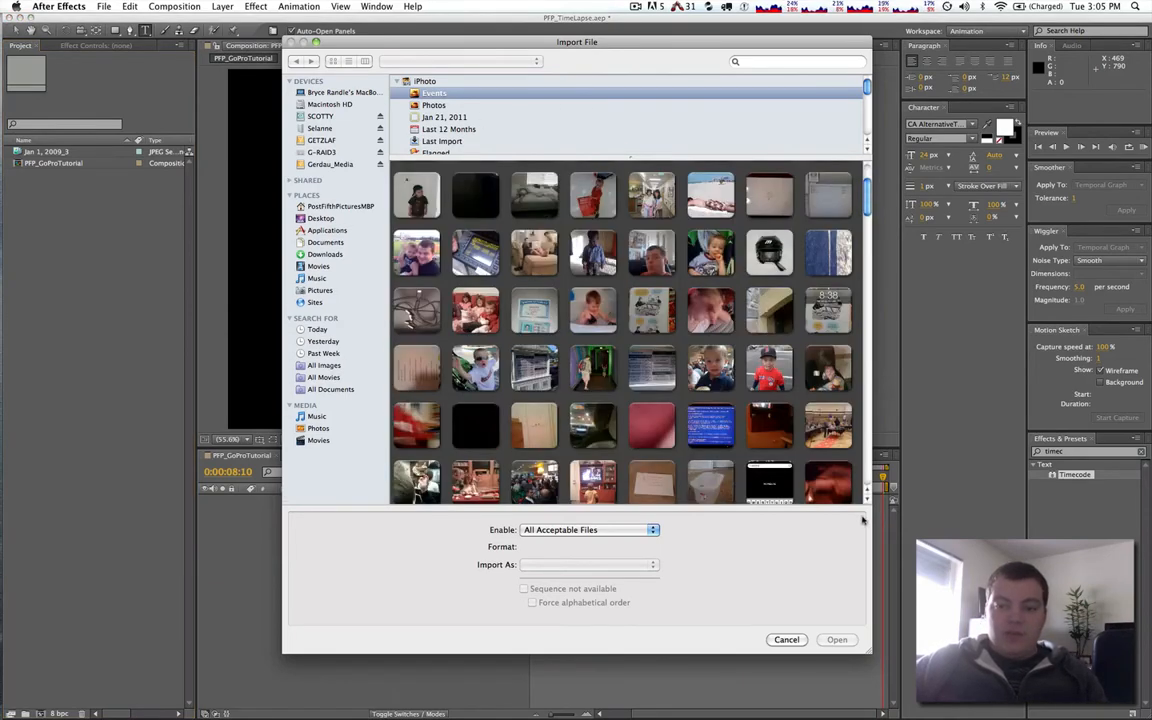
scroll("down", 3)
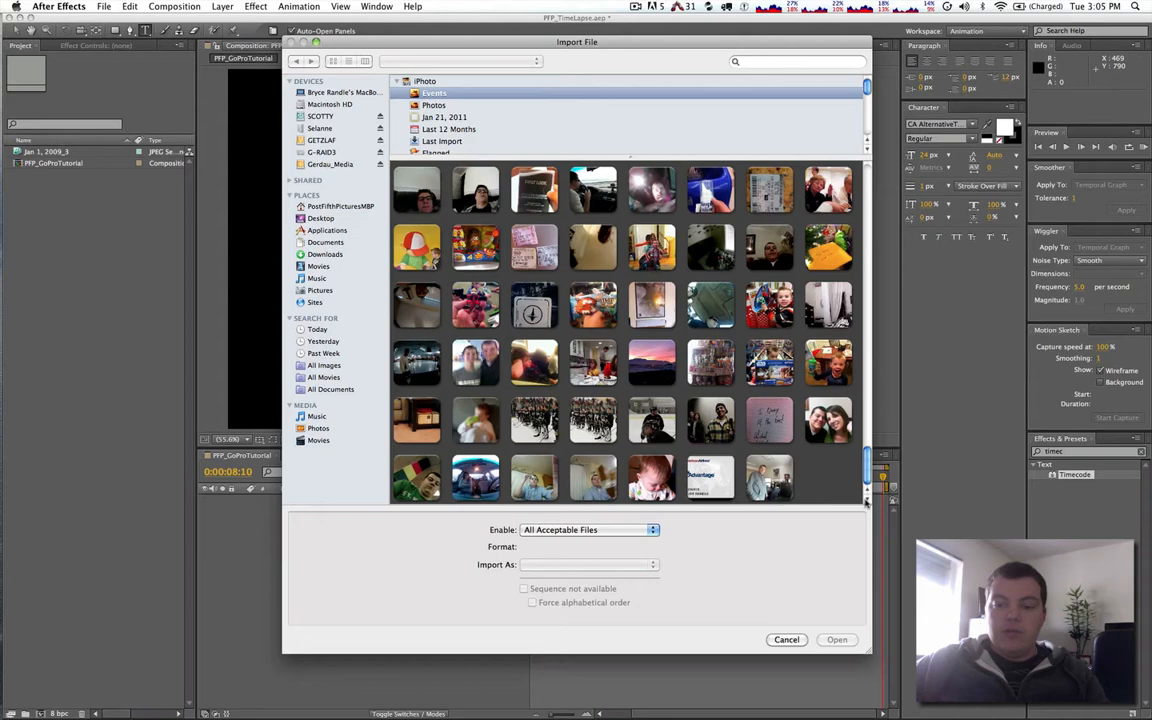
left_click(769, 477)
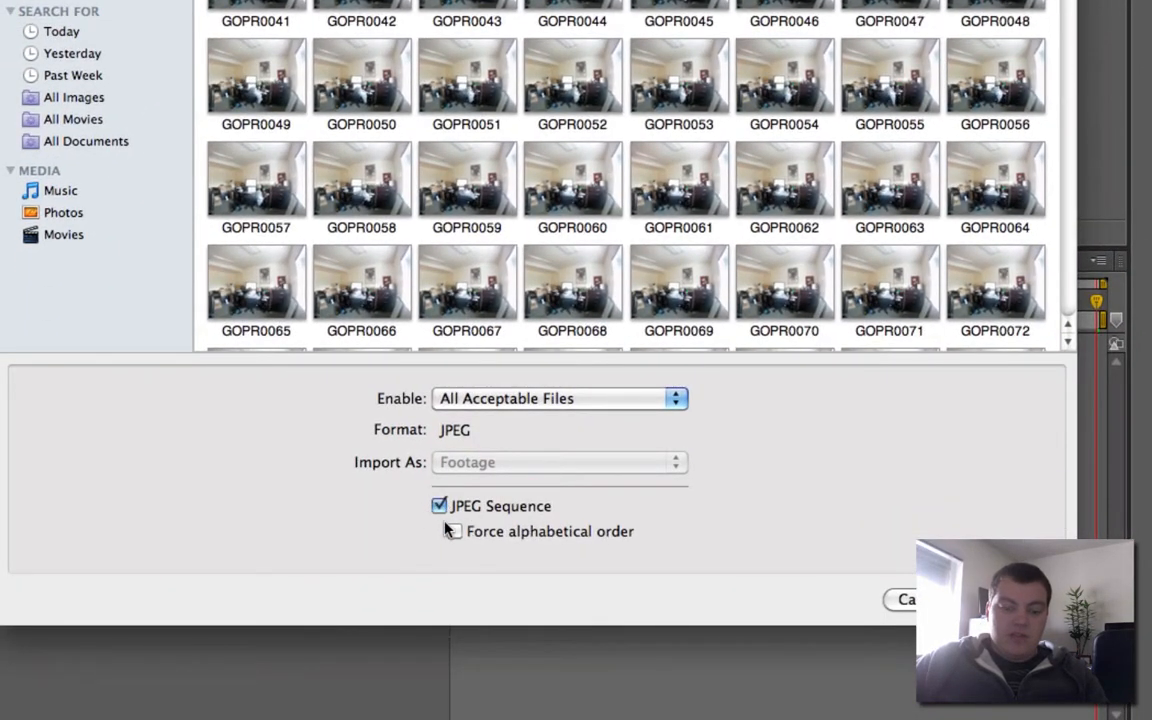
left_click(454, 531)
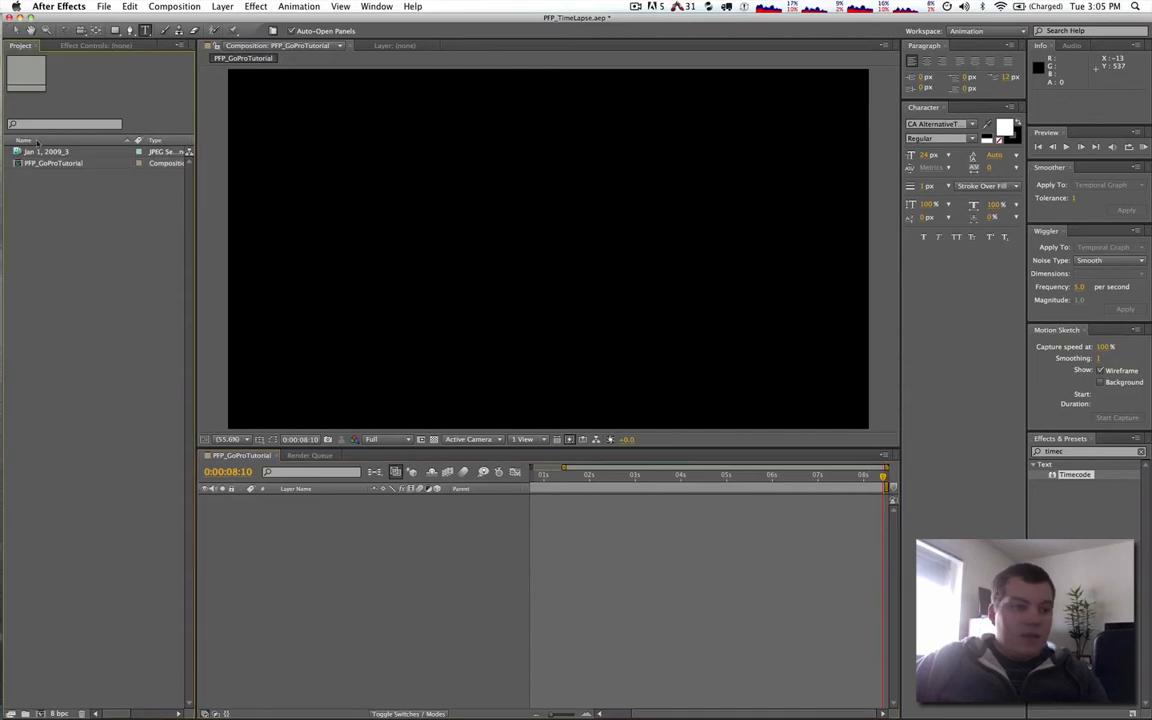
- Add the JPEG sequence to PFP_GoProTutorial and fit the layer to the comp
left_click(47, 151)
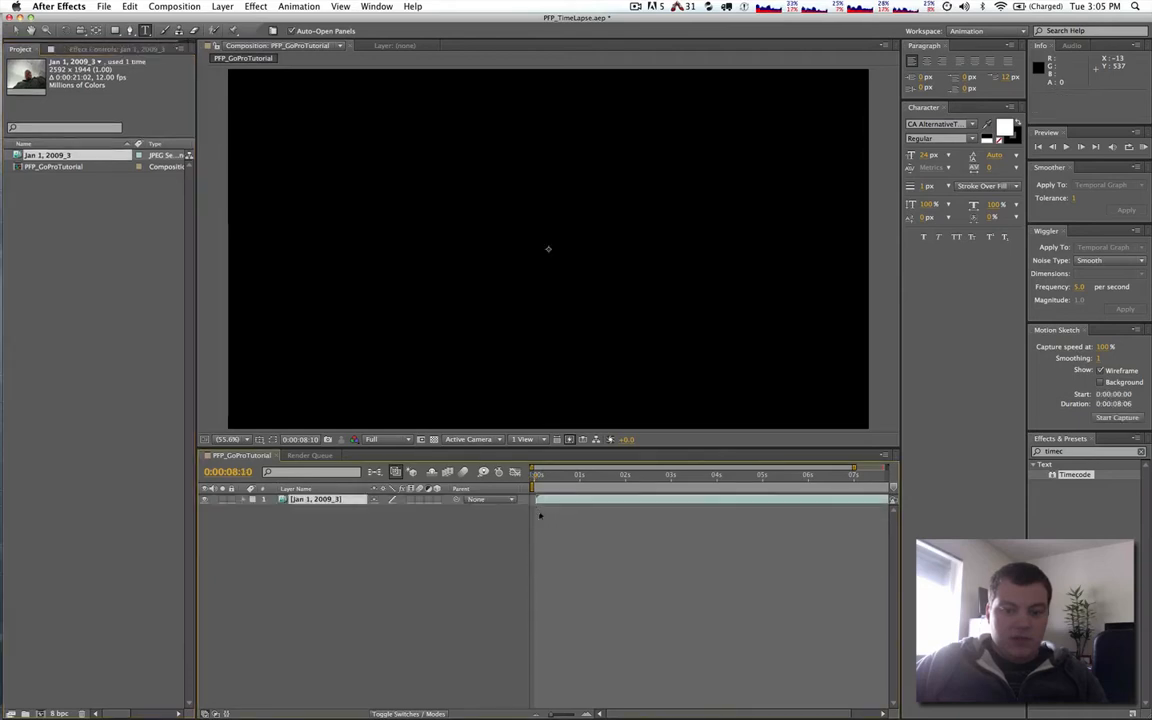
key("Home")
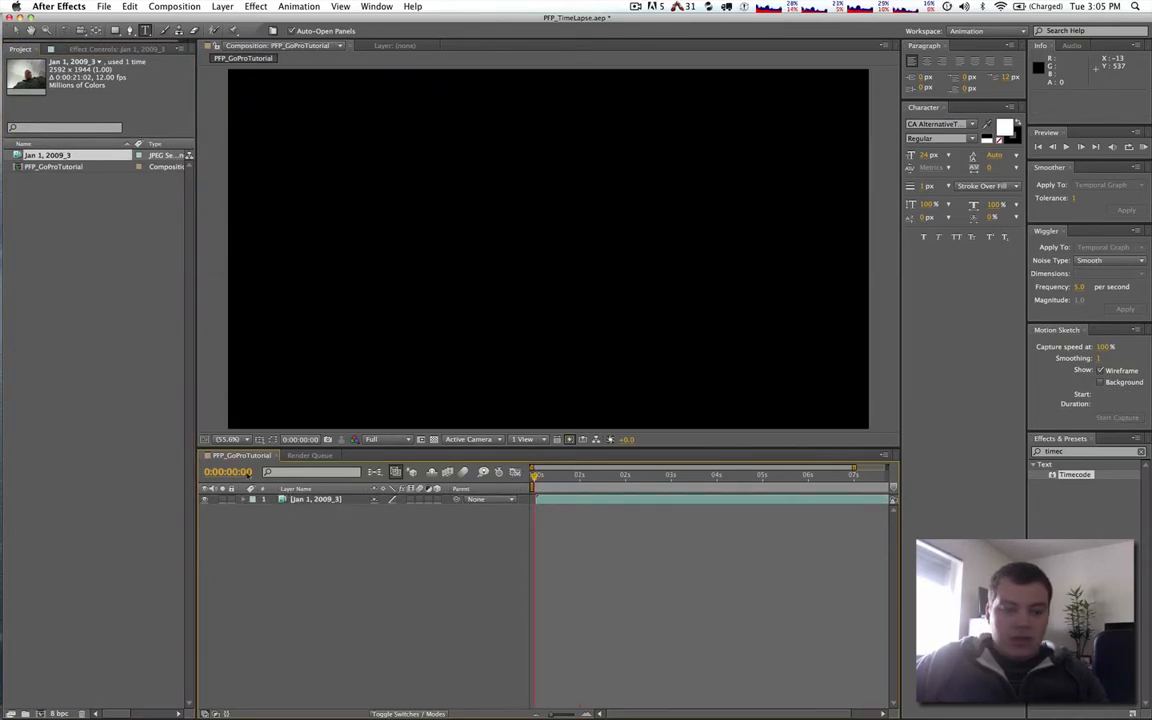
right_click(315, 498)
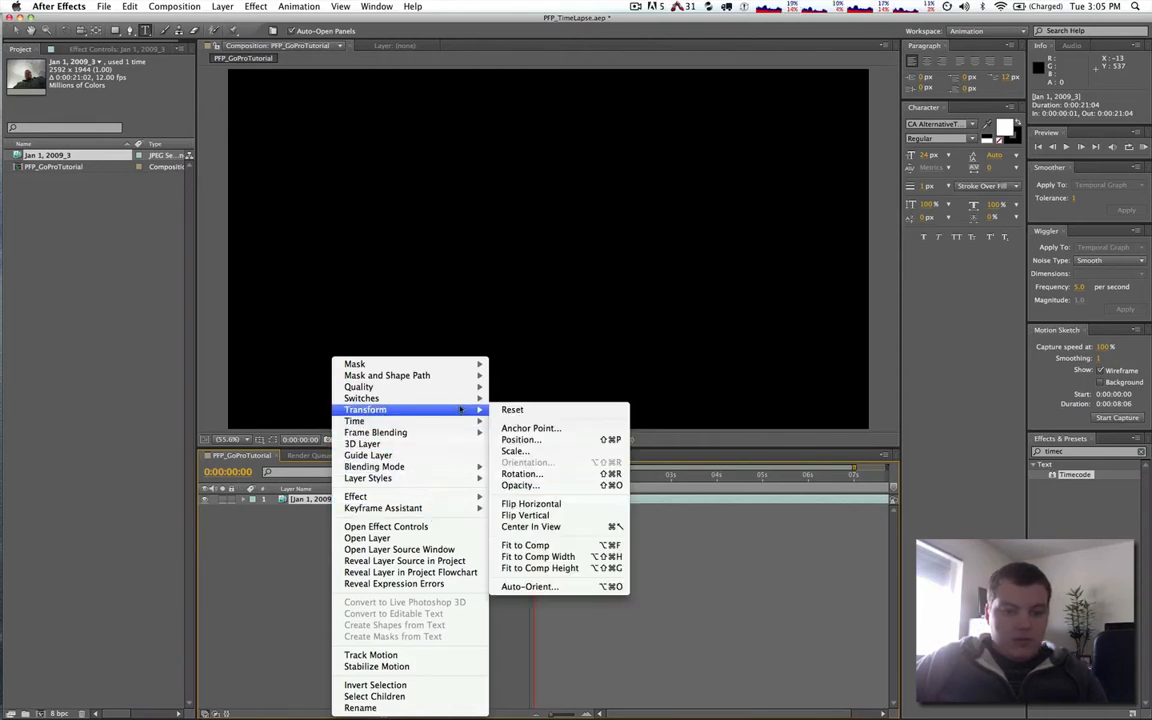
mouse_move(525, 545)
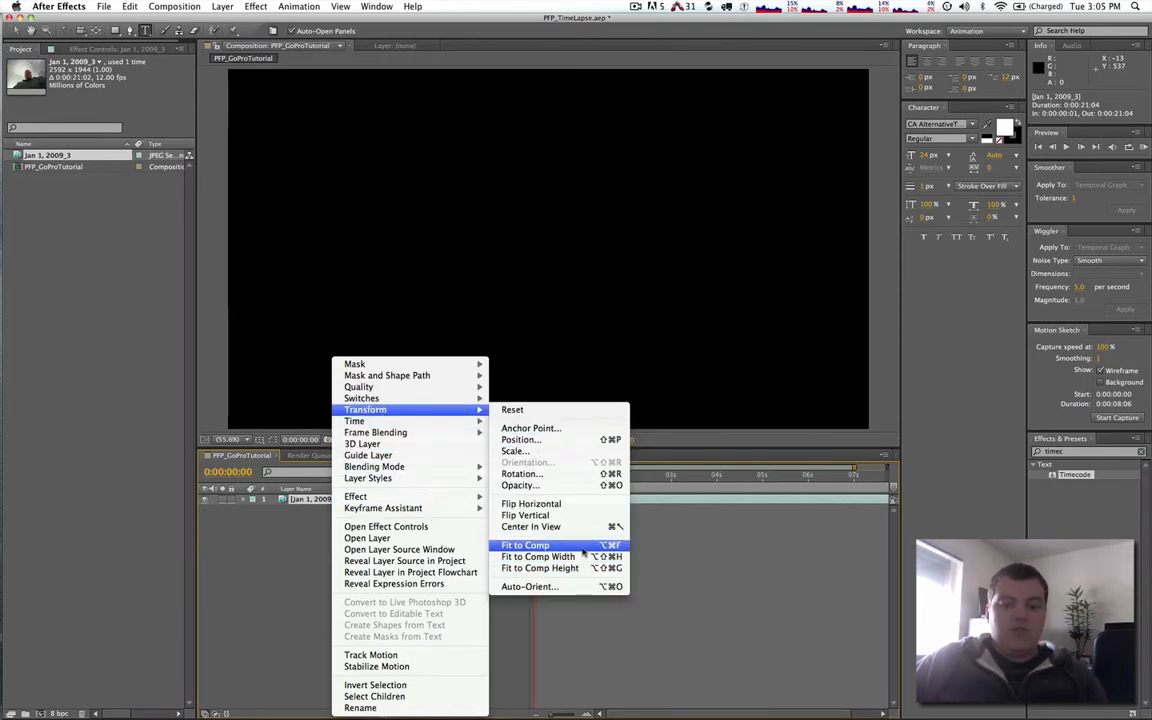
left_click(524, 545)
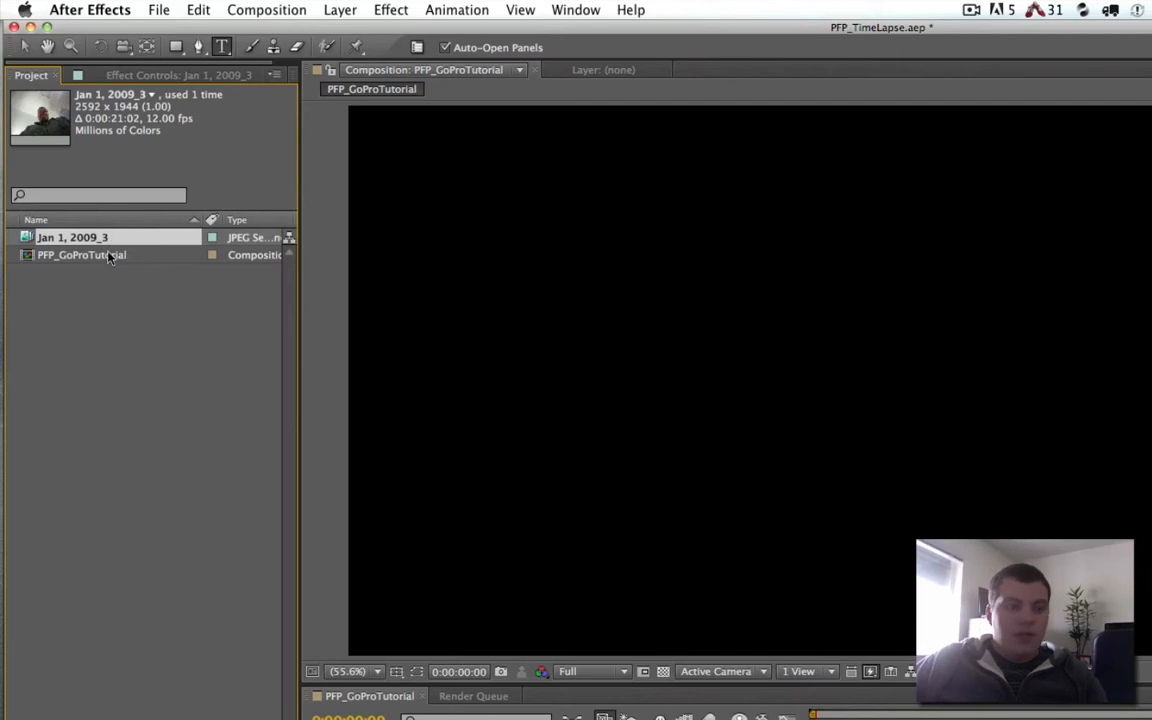
- Interpret the GoPro footage to assume a frame rate of 6 fps
right_click(72, 237)
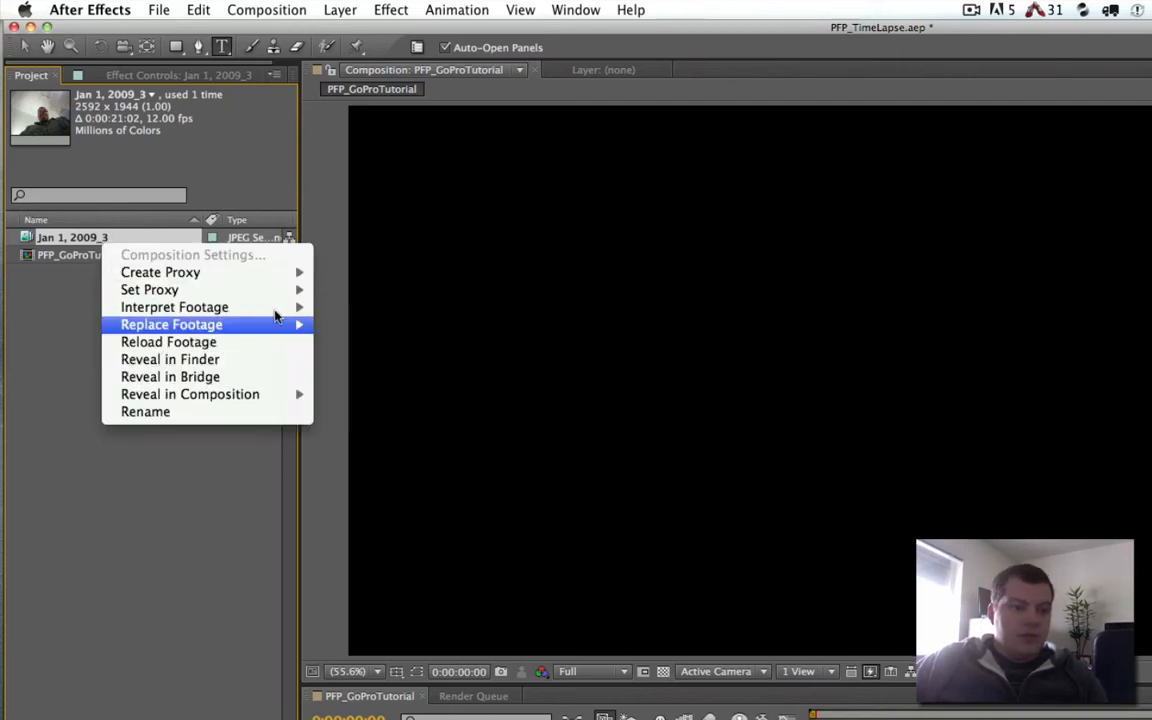
left_click(174, 307)
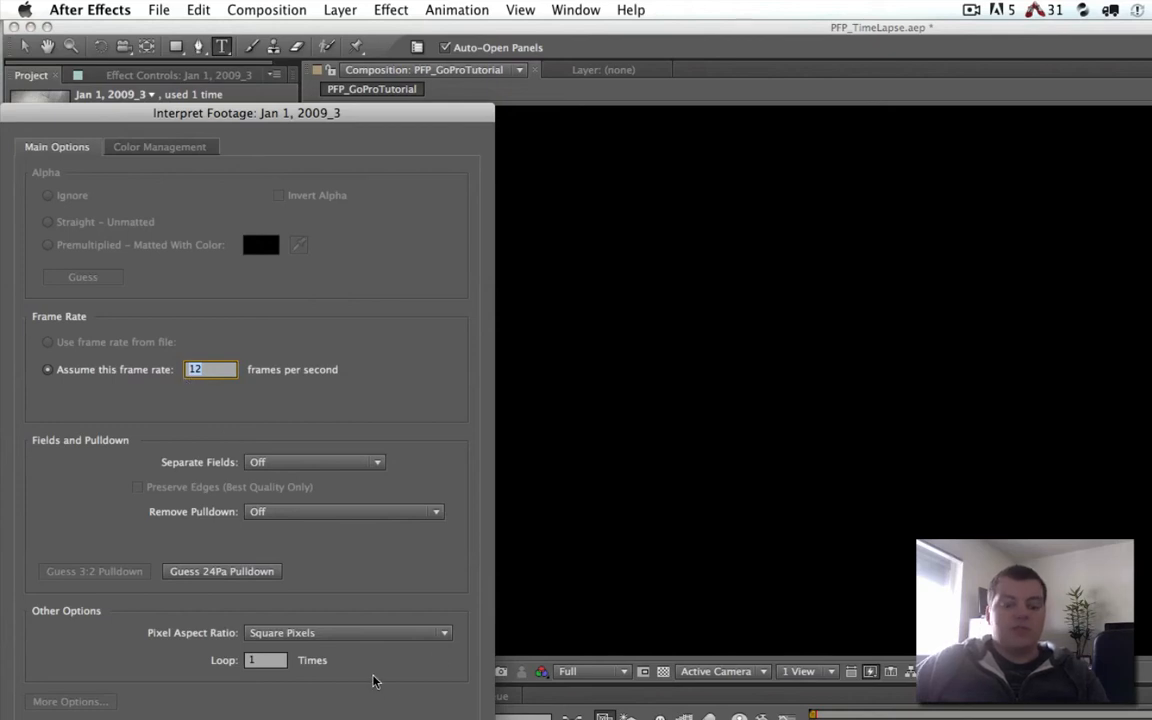
type("6")
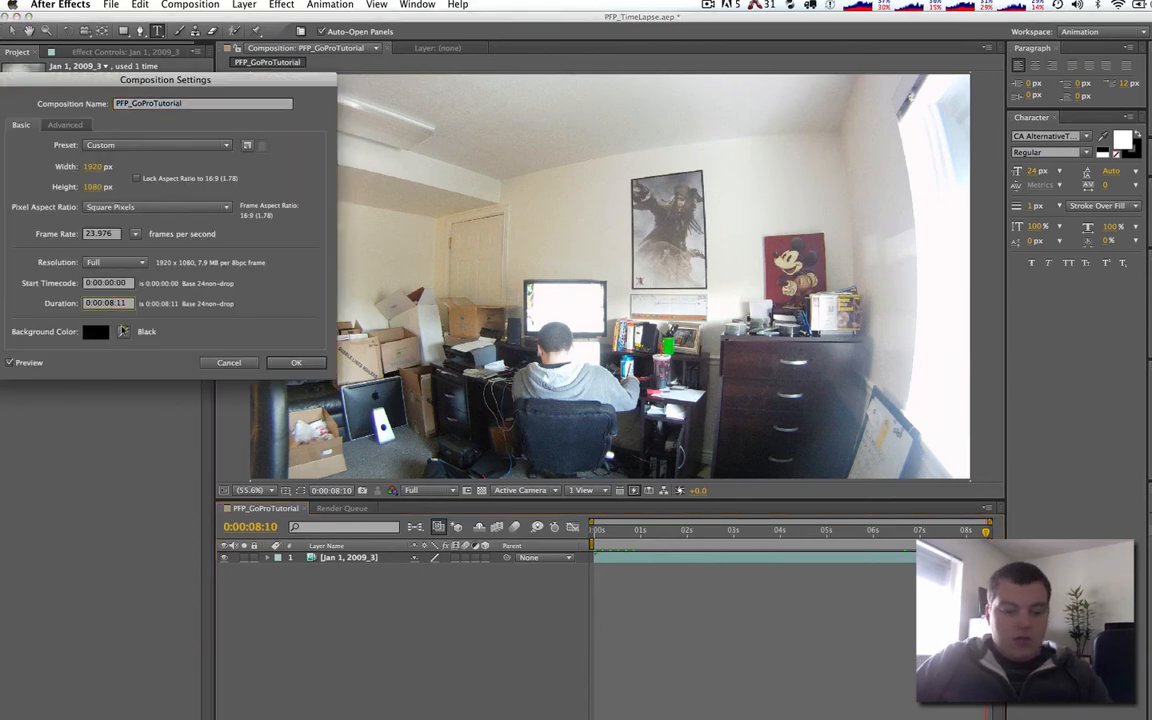
- Apply a longer composition duration matching the 42-second footage
left_click(296, 362)
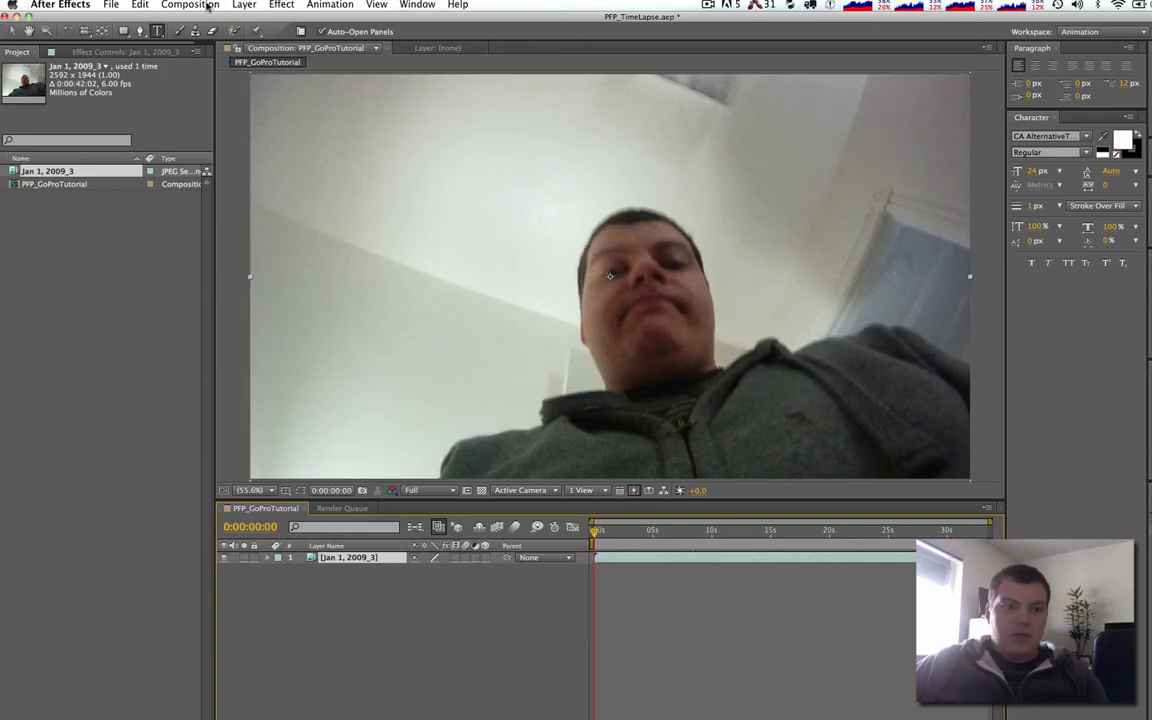
- Queue PFP_GoProTutorial with a QuickTime DV NTSC 48kHz output module and render
left_click(343, 508)
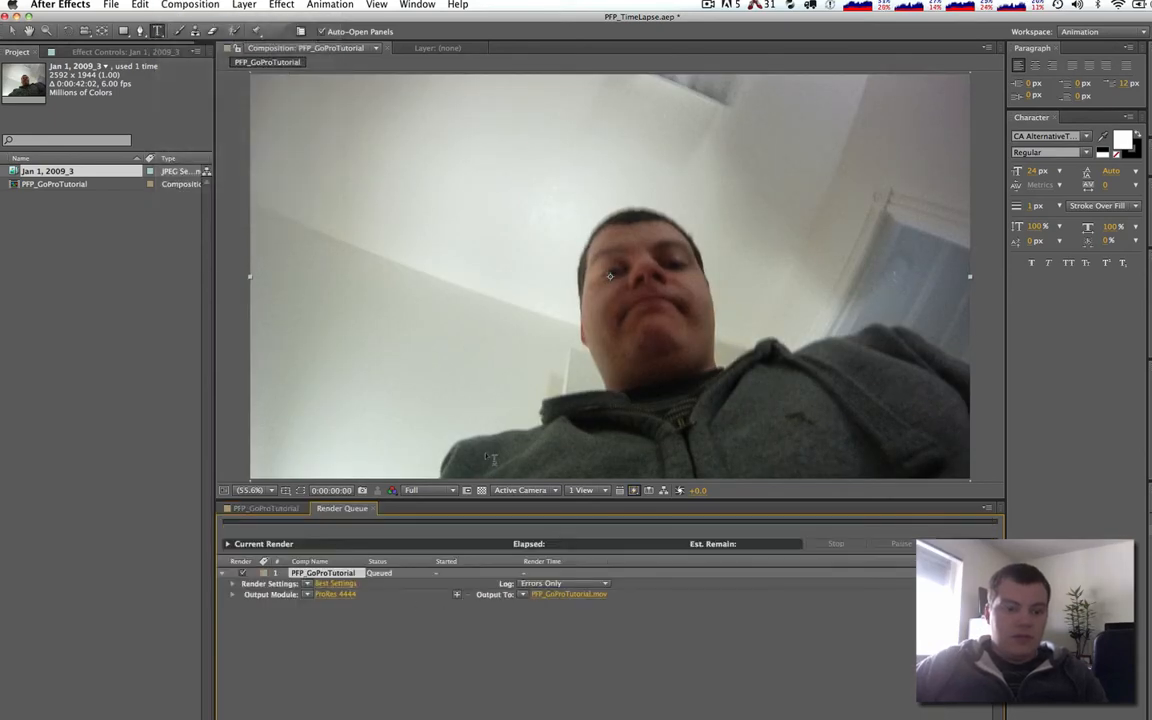
left_click(335, 594)
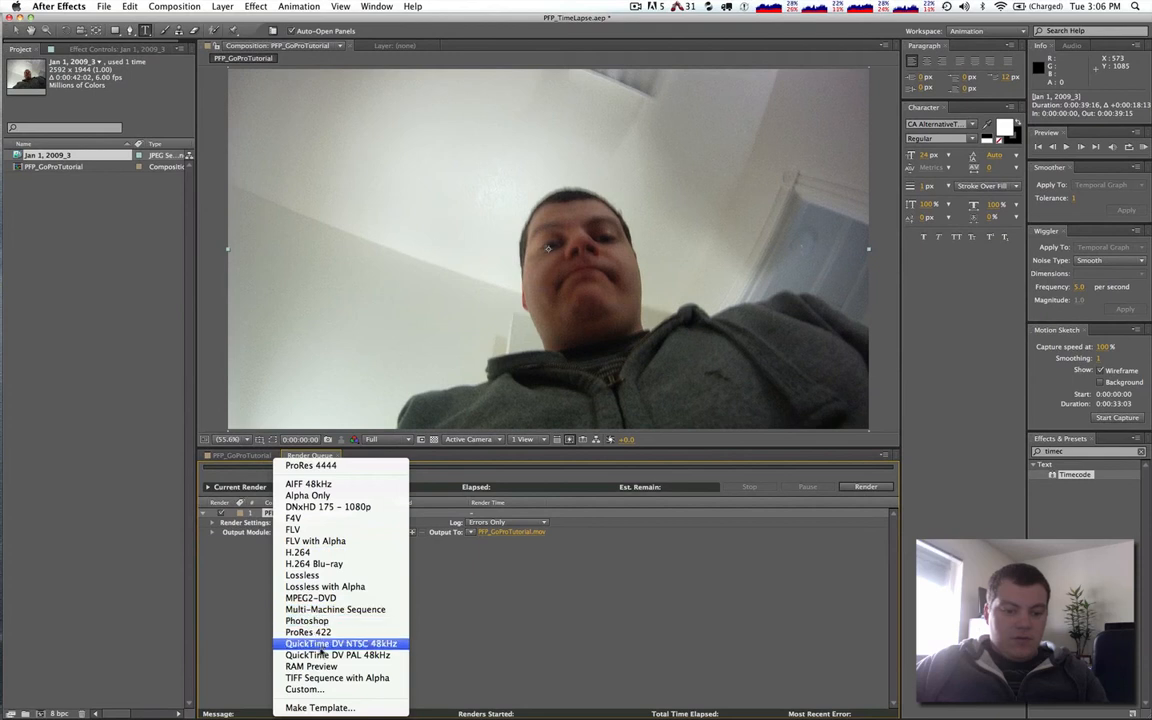
left_click(340, 643)
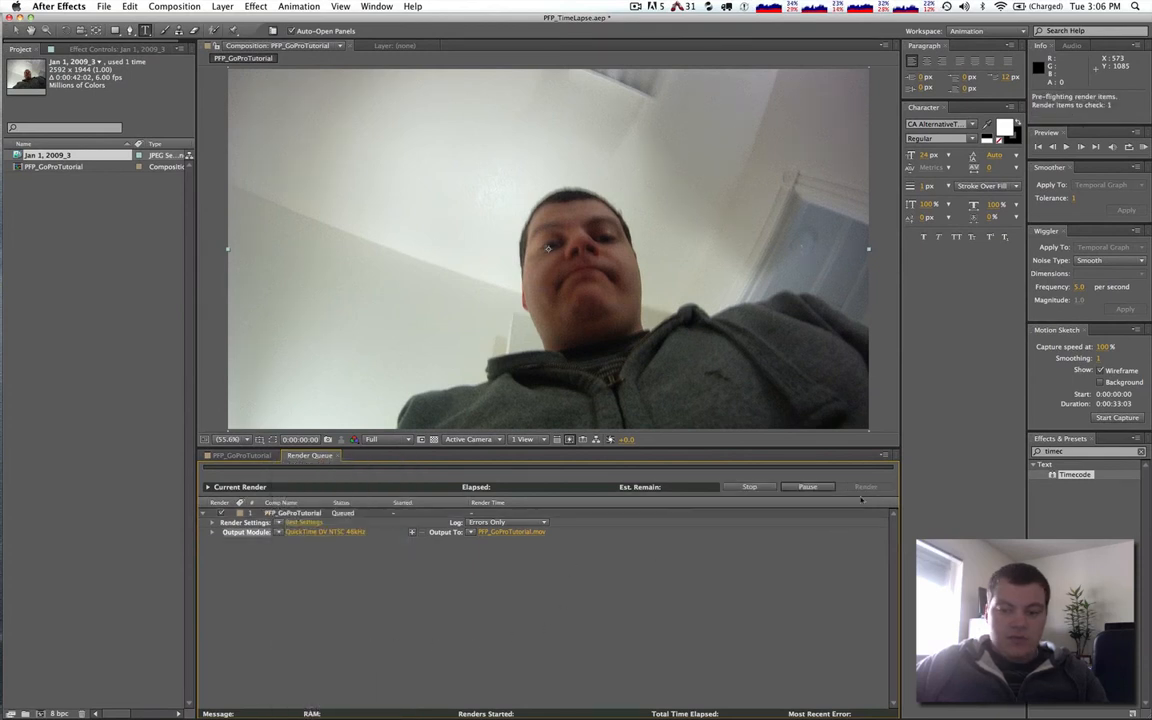
left_click(866, 486)
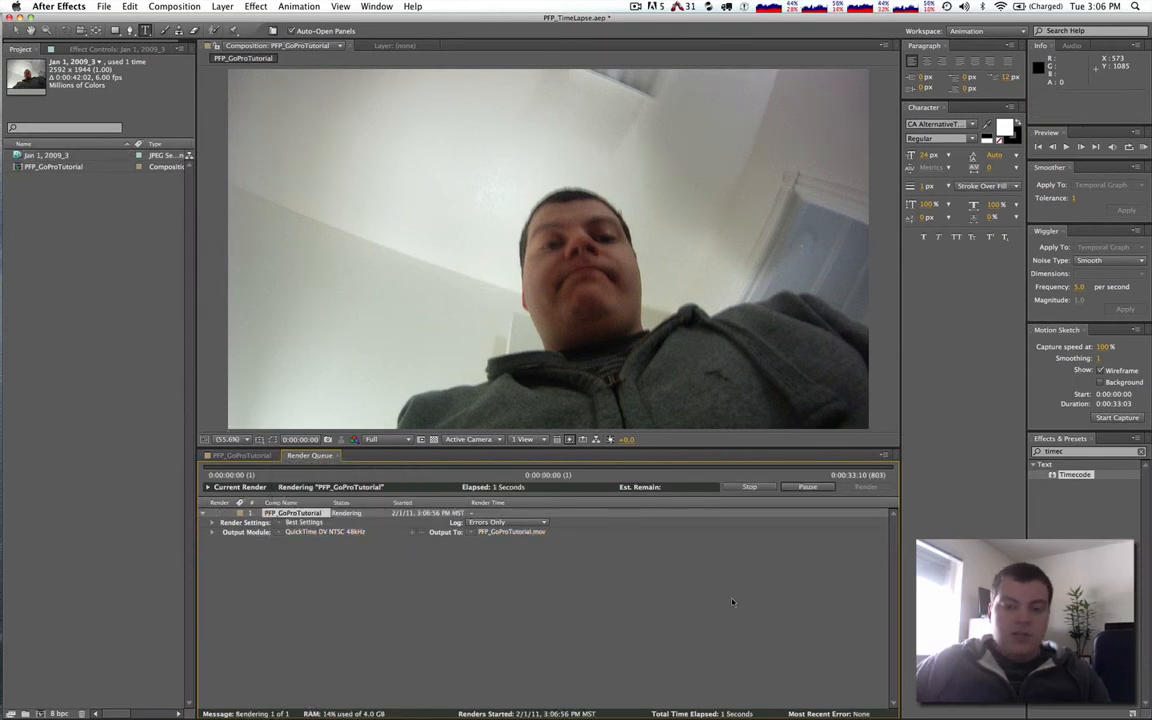